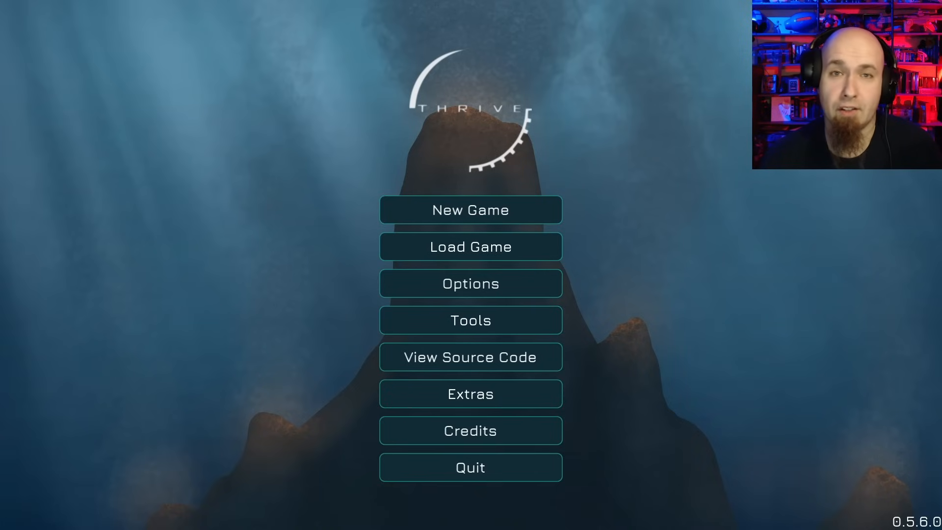
Start a new game from the main menu to load the microbe stage tutorial.
{"action": "left_click", "coordinate": [471, 210]}
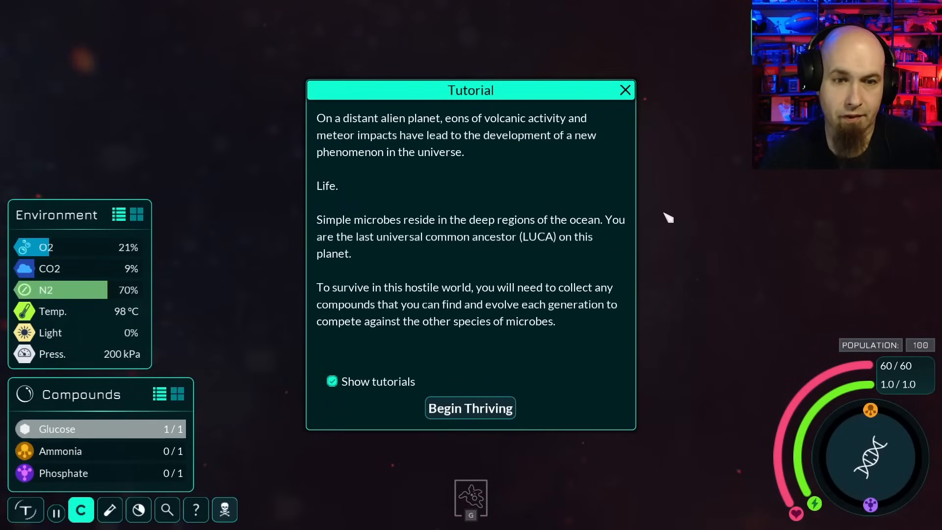
{"action": "mouse_move", "coordinate": [664, 219]}
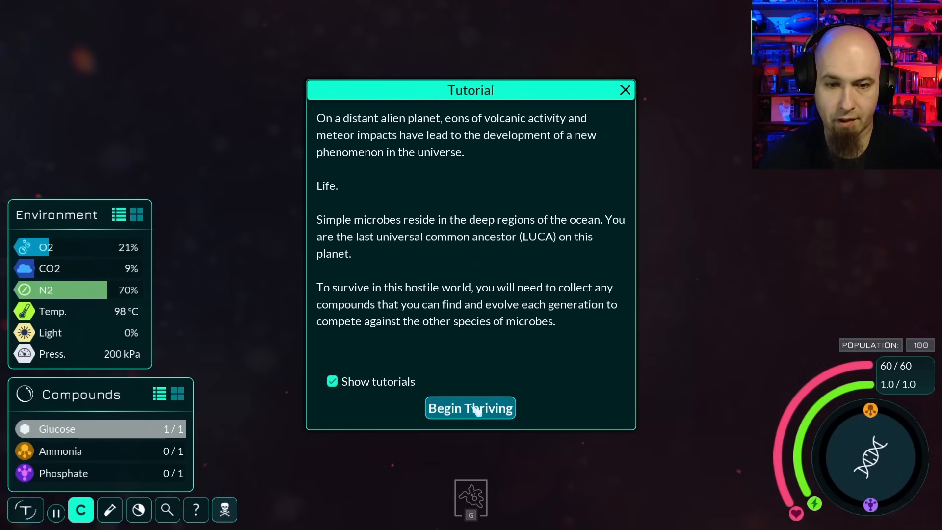
Dismiss the opening tutorial with Begin Thriving and start swimming.
{"action": "left_click", "coordinate": [471, 407]}
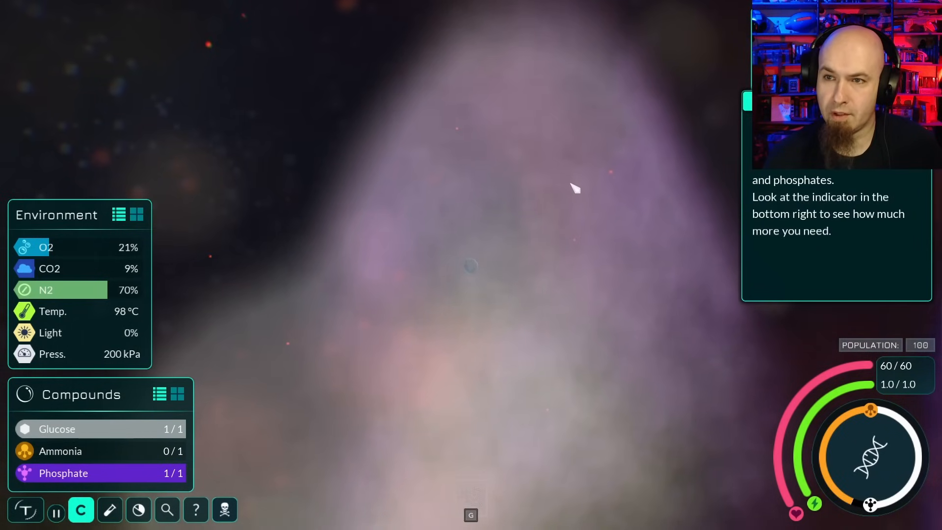
{"action": "mouse_move", "coordinate": [579, 185]}
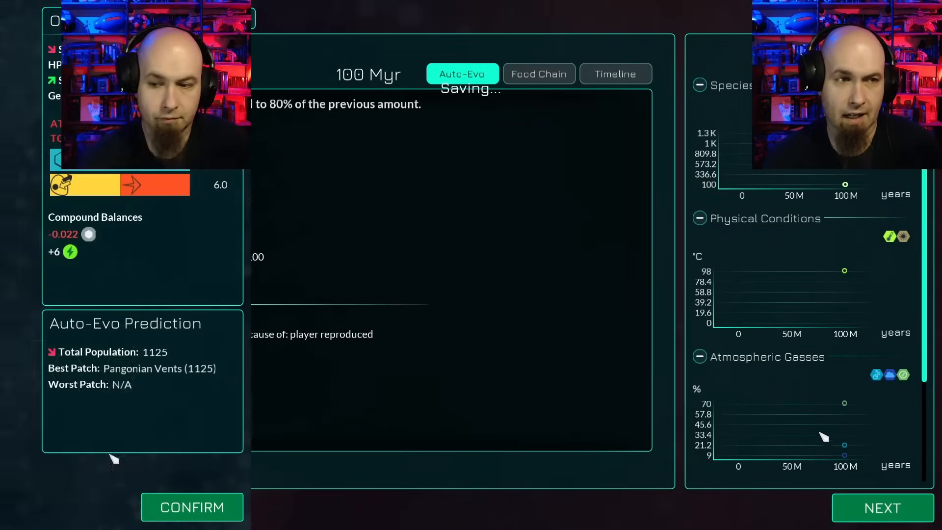
{"action": "left_click", "coordinate": [192, 507]}
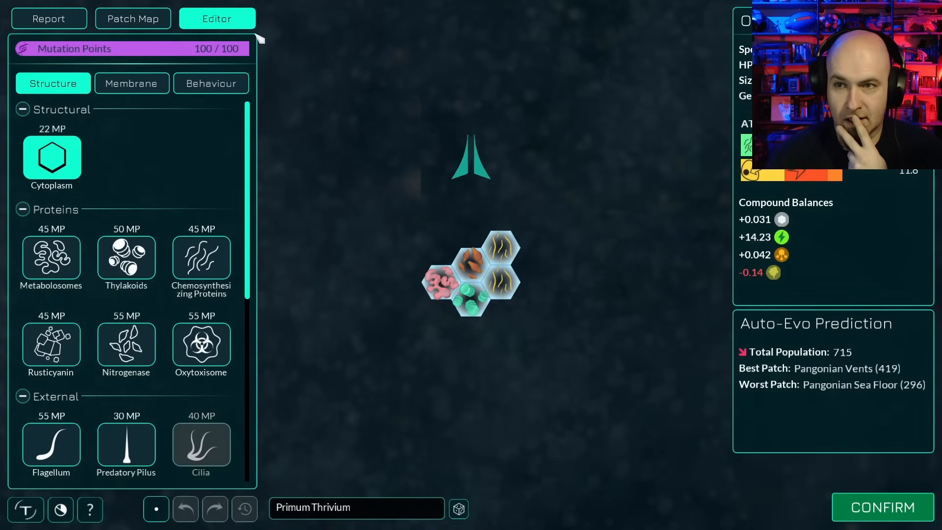
{"action": "mouse_move", "coordinate": [784, 288]}
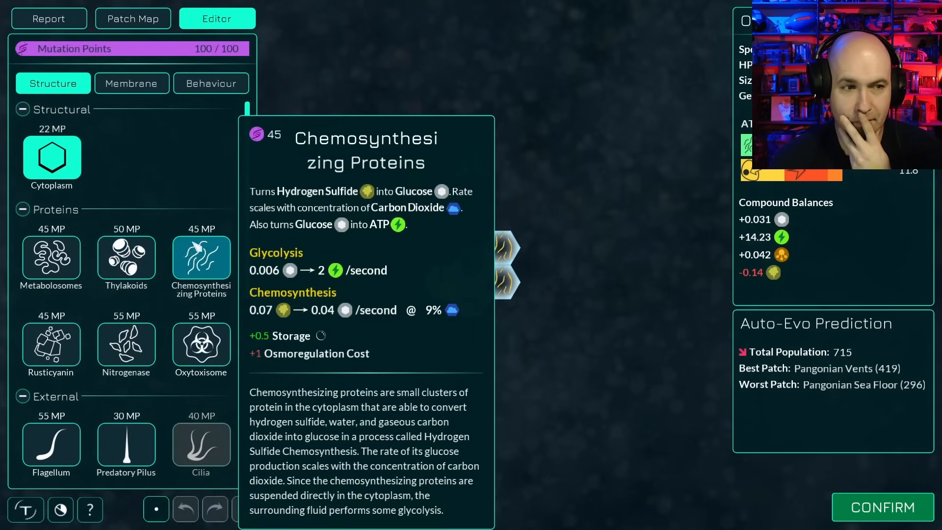
Select Chemosynthesizing Proteins under Proteins in the Structure tab.
{"action": "left_click", "coordinate": [883, 507]}
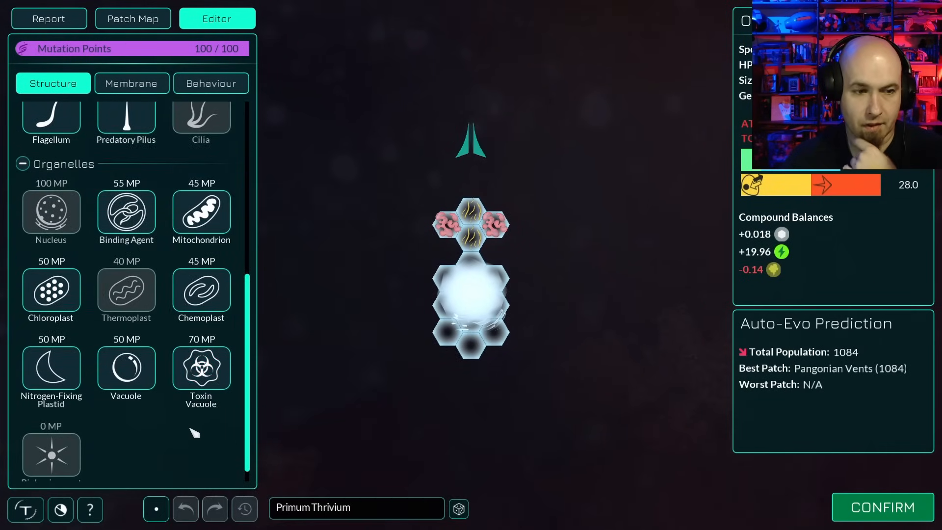
{"action": "left_click", "coordinate": [883, 508]}
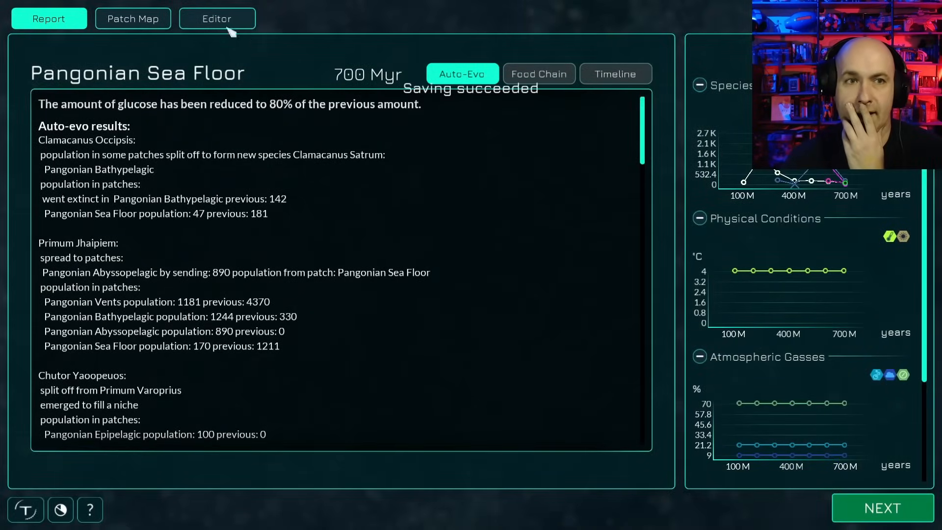
Switch from the Report screen back to the Editor tab.
{"action": "left_click", "coordinate": [217, 19]}
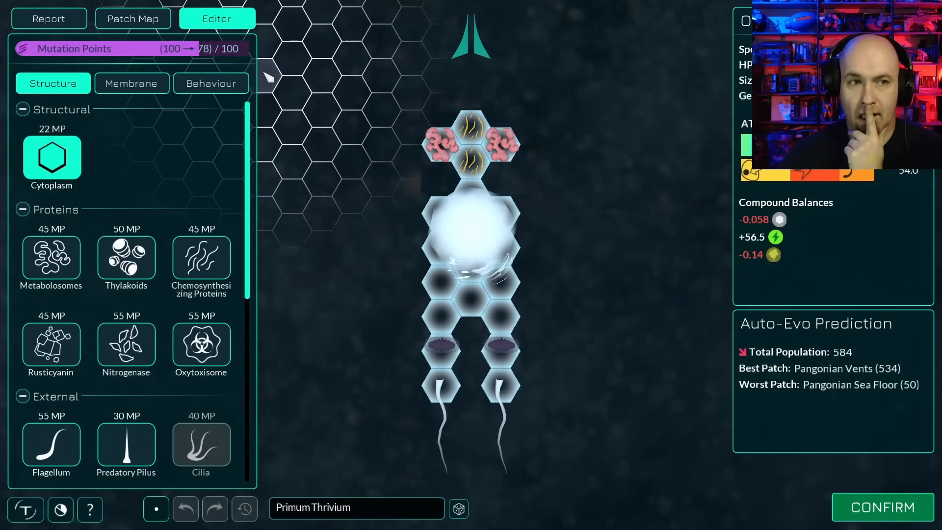
Inspect the deep-water patch above the current one: 4 °C, 21% oxygen, 70% nitrogen.
{"action": "left_click", "coordinate": [132, 19]}
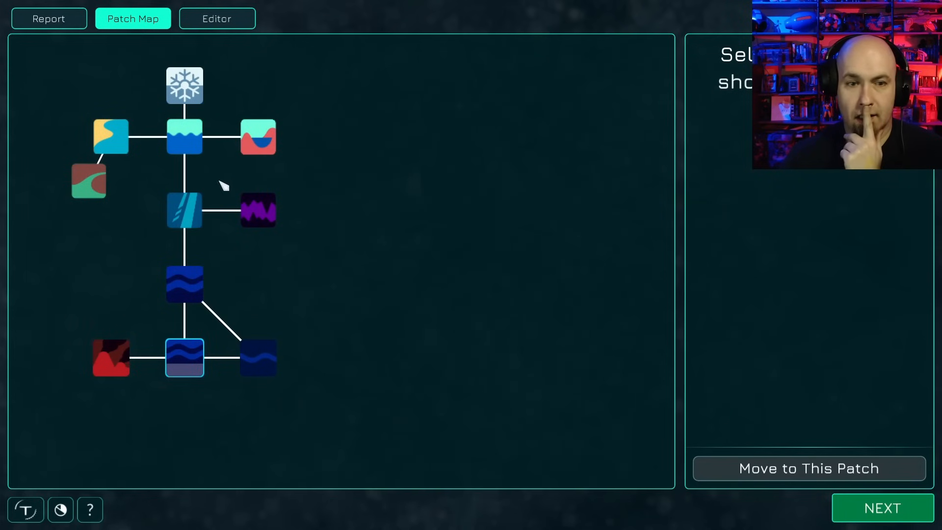
{"action": "left_click", "coordinate": [258, 357]}
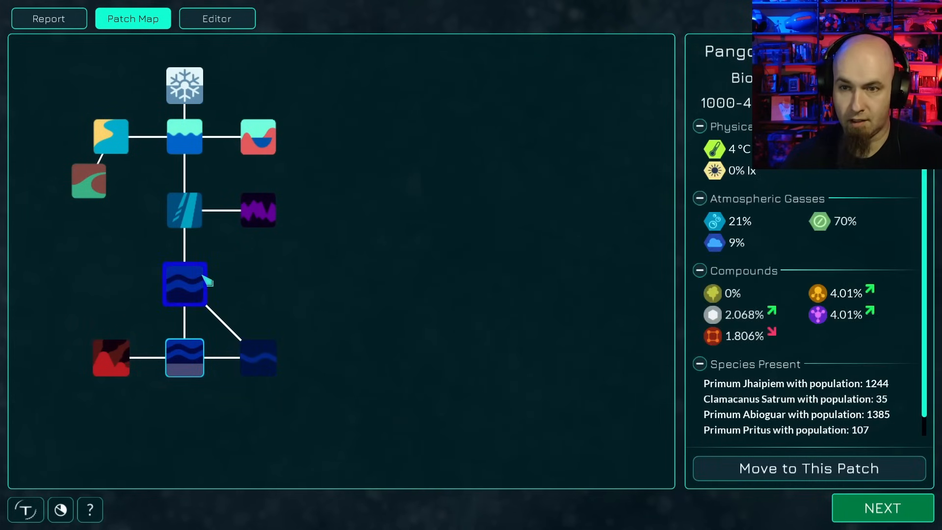
{"action": "mouse_move", "coordinate": [194, 279]}
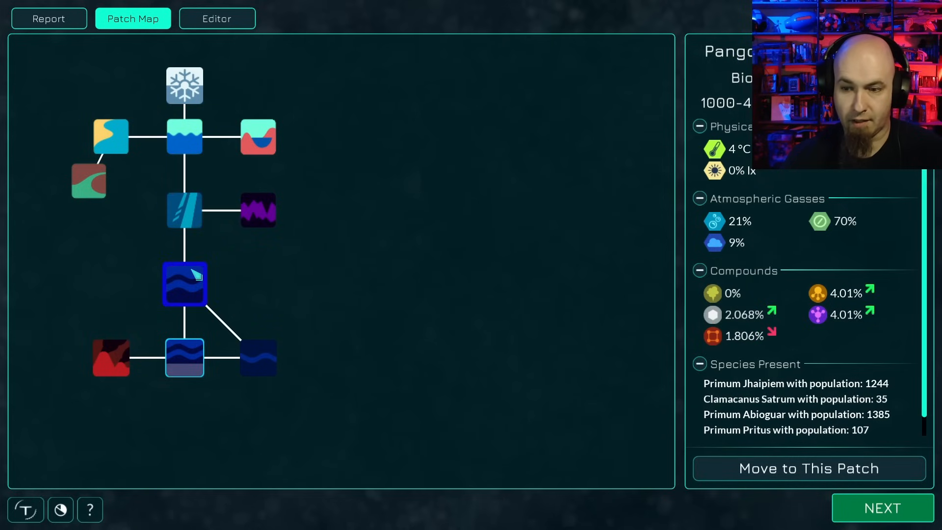